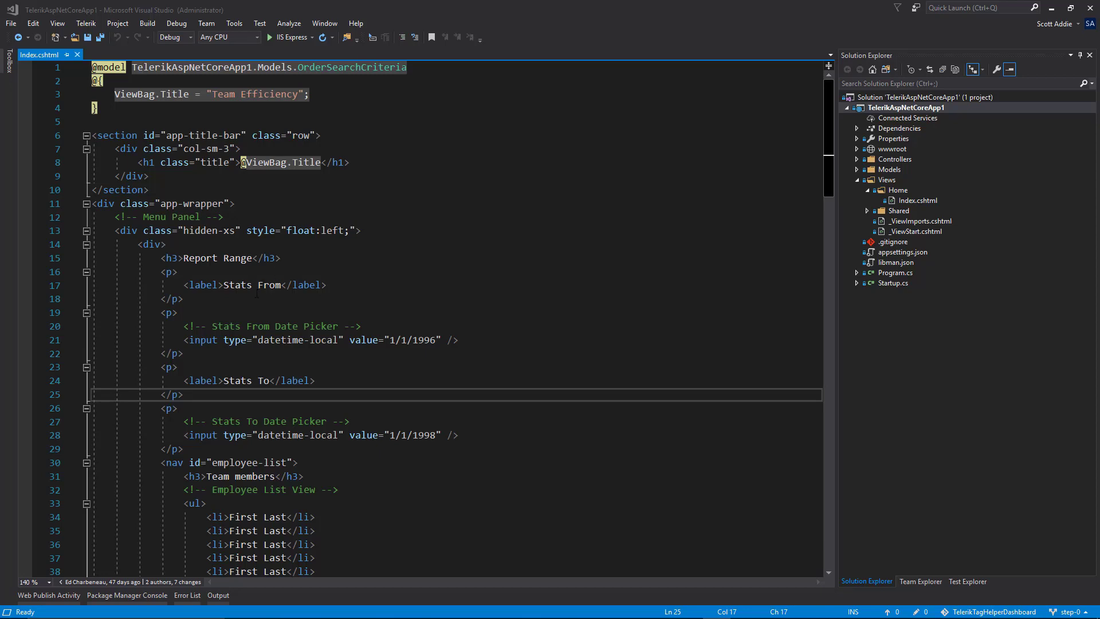
mouse_move(202, 340)
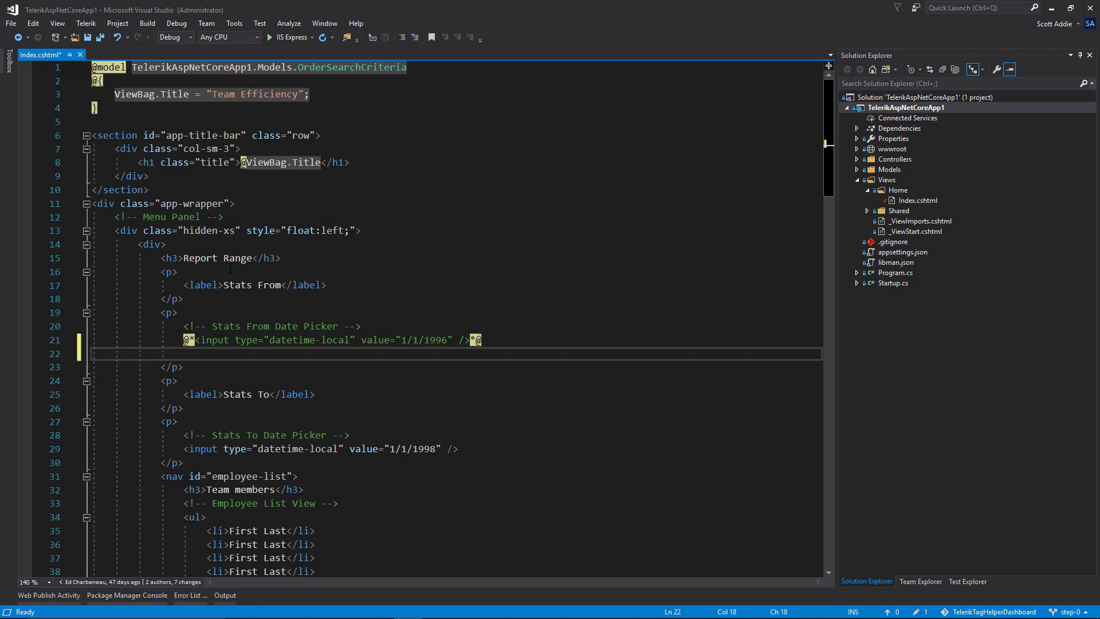
Start a kendo-datepicker tag with for="StatsFrom" below the commented input
text(<kendo-)
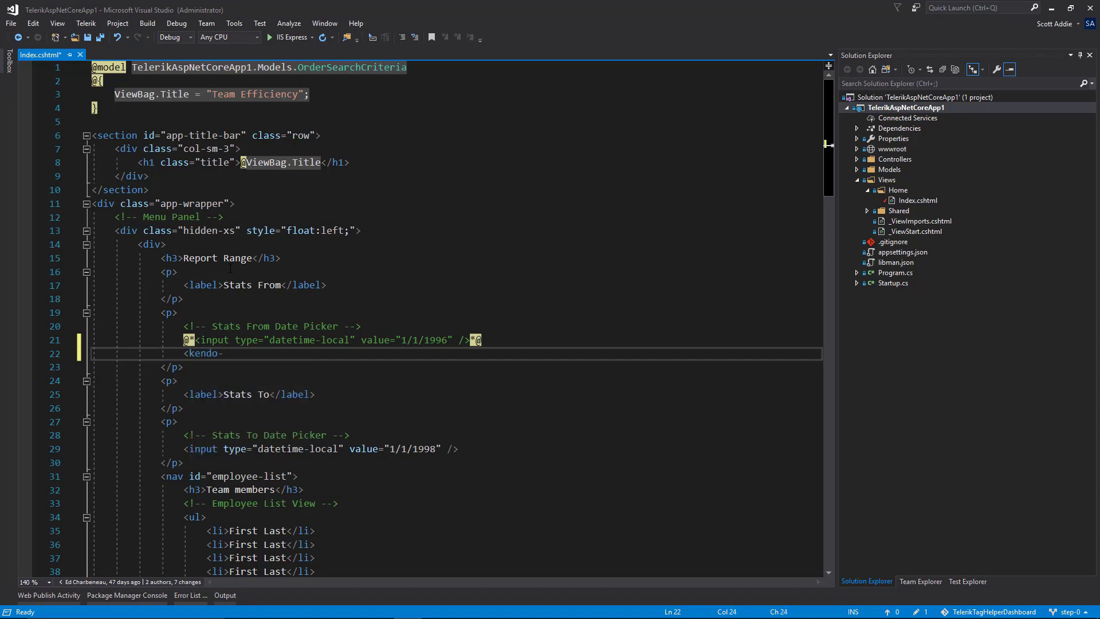
text(-datepicker)
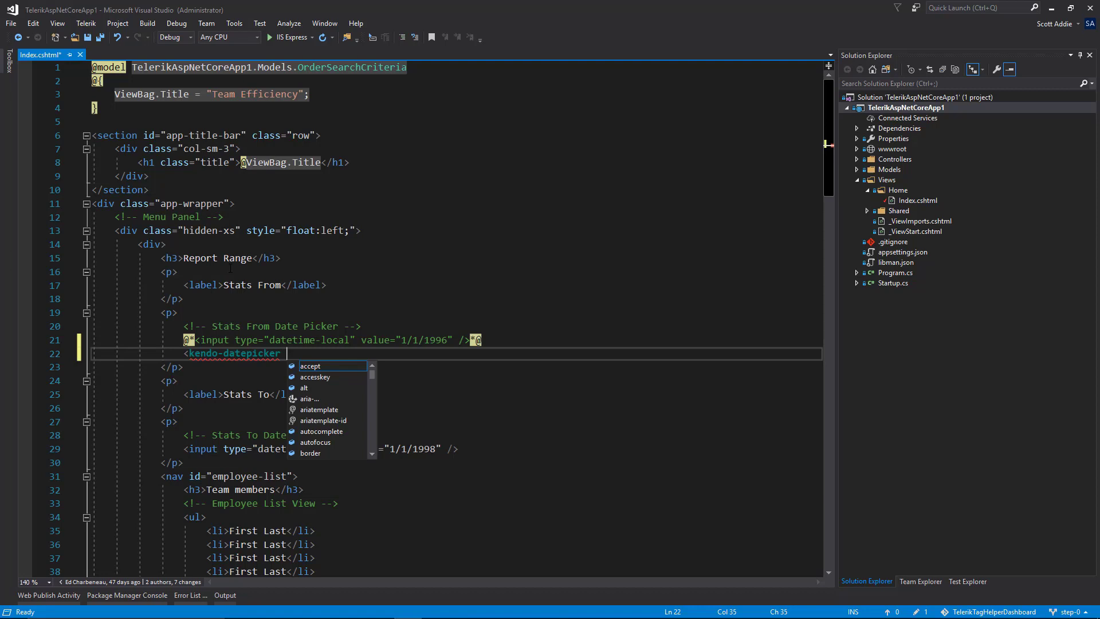
text(for=")
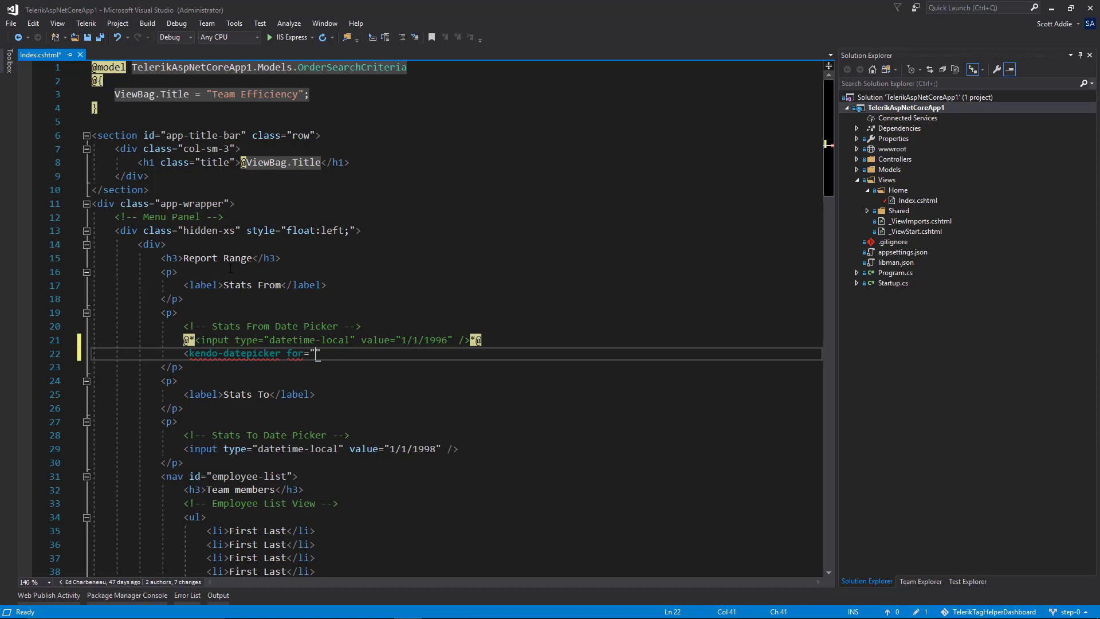
text(Stat)
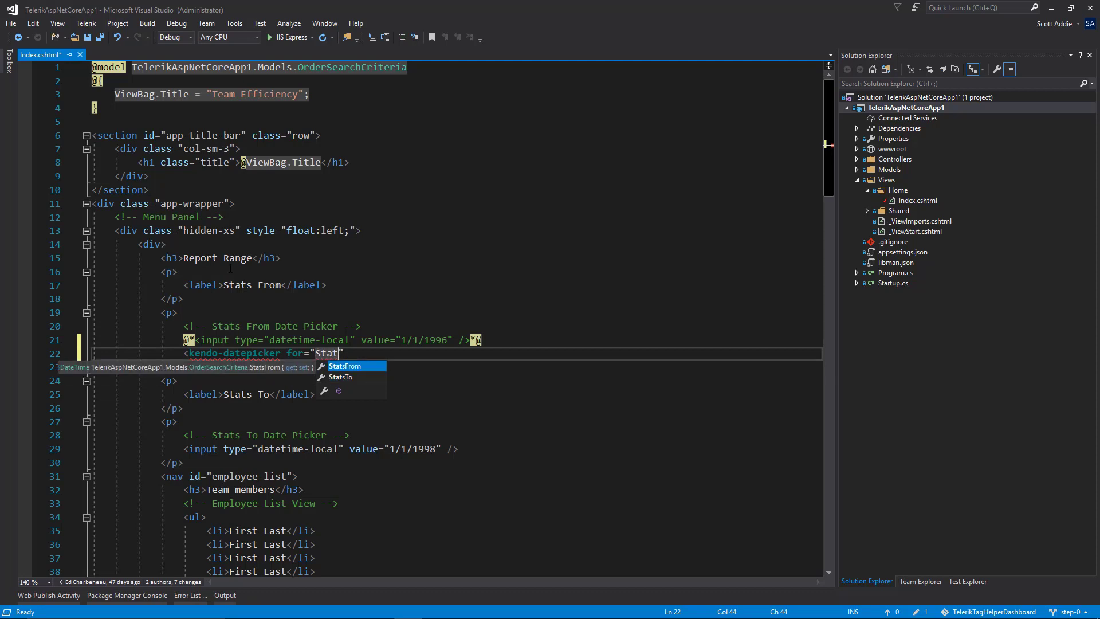
key(Tab)
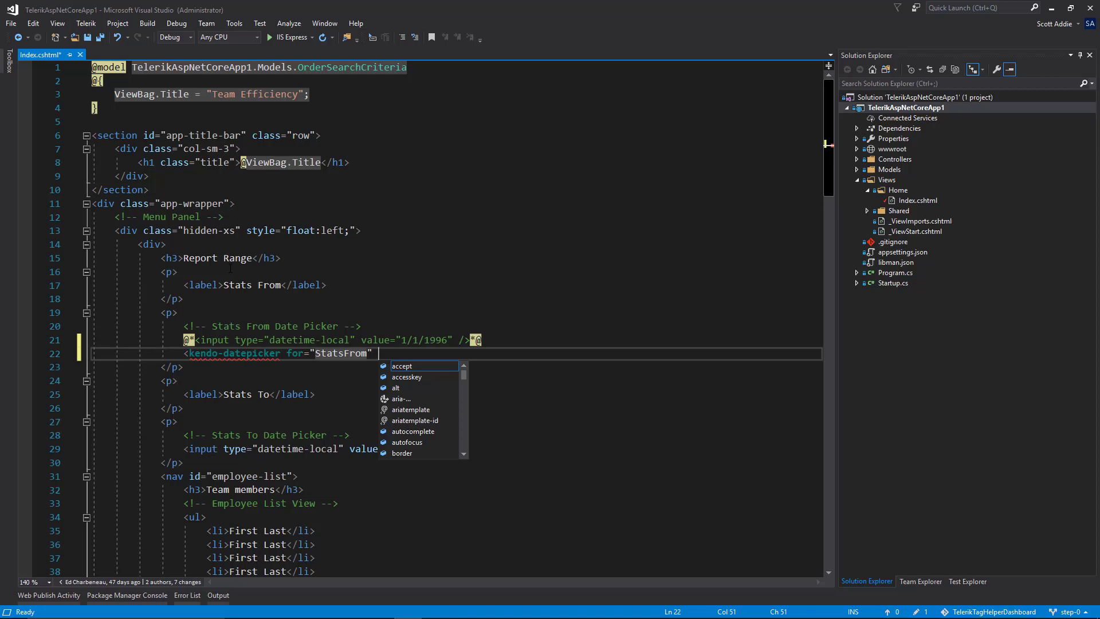
Give the datepicker value="new DateTime(1996, 1, 1)"
text(v)
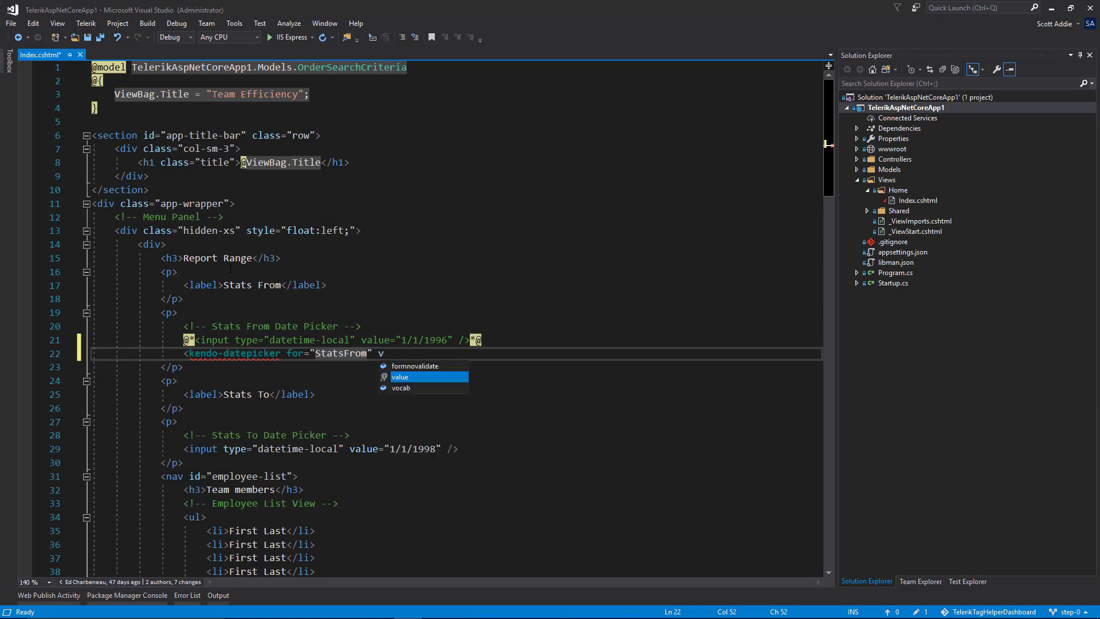
key(Tab)
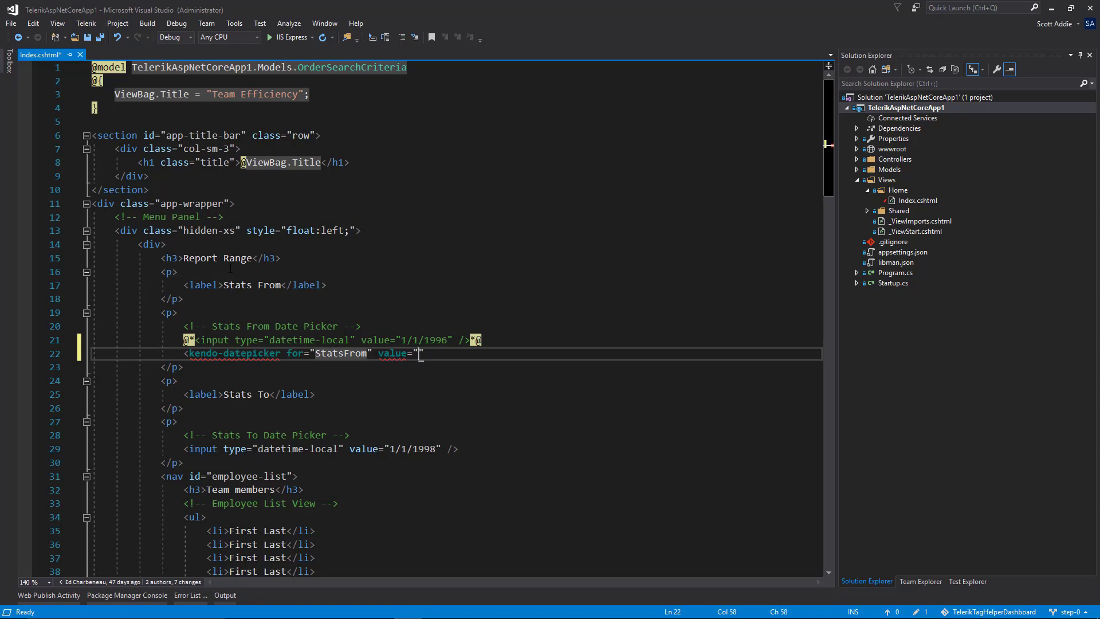
text(n)
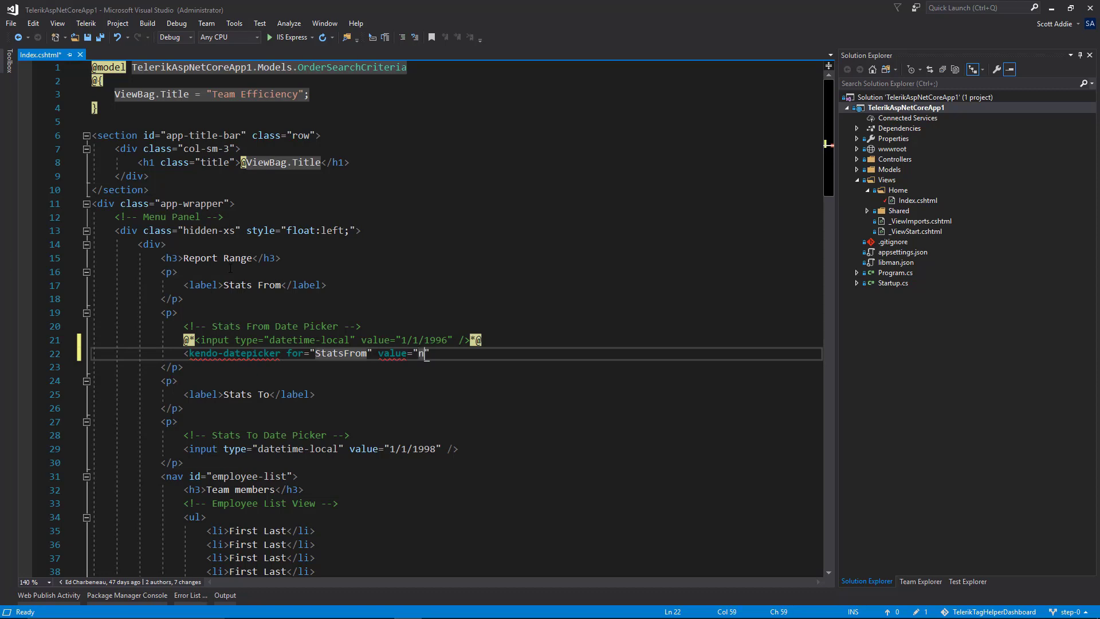
text(ew DateTime)
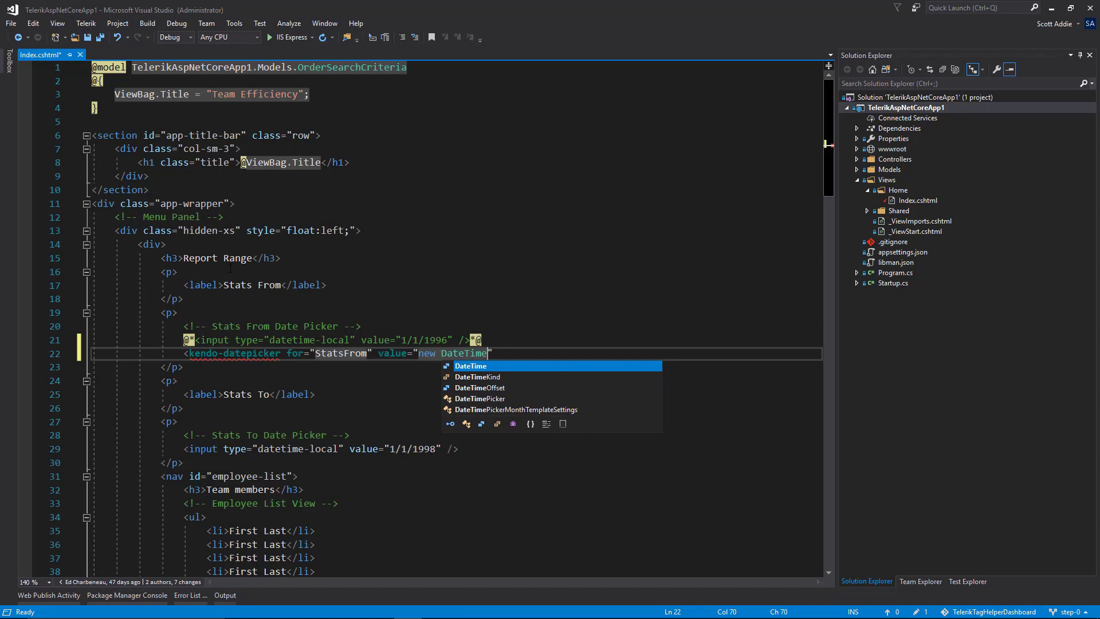
text(()
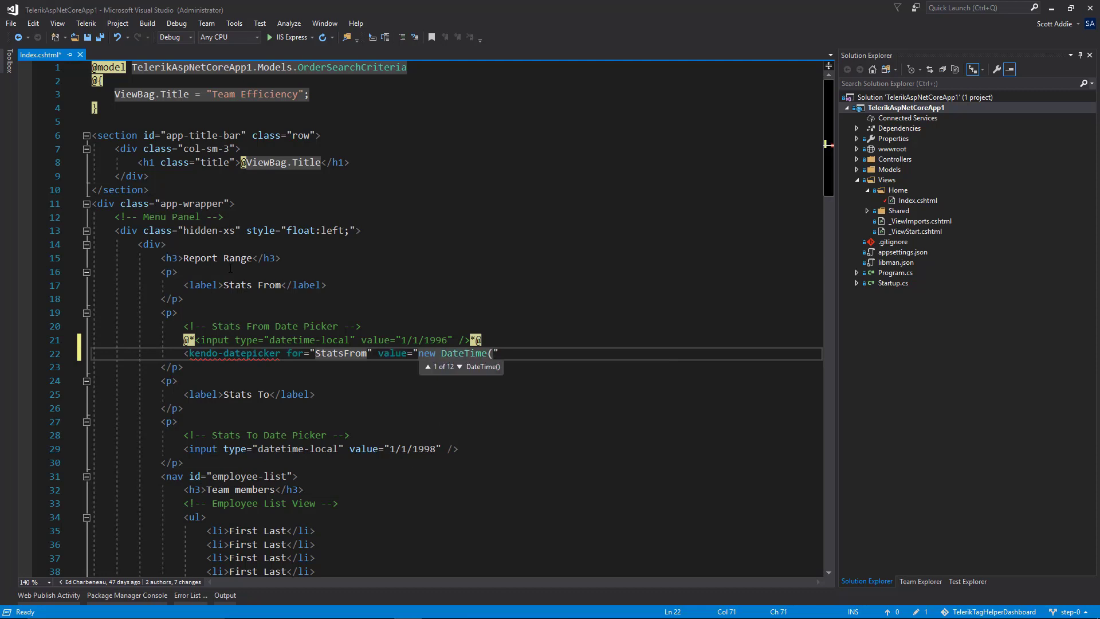
text(1996,)
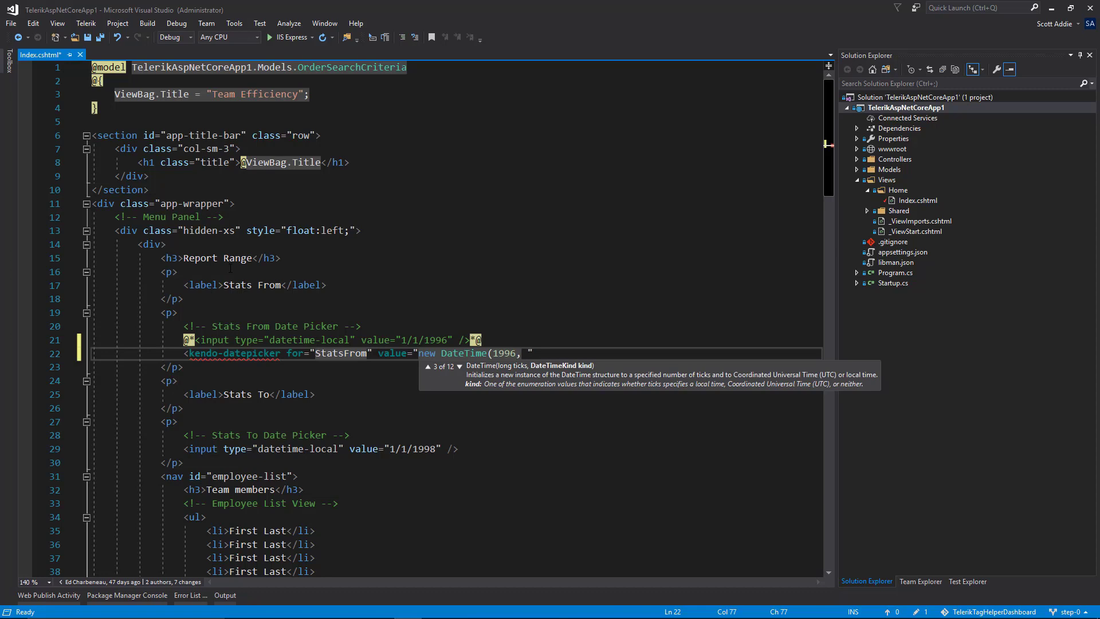
text(1, 1))
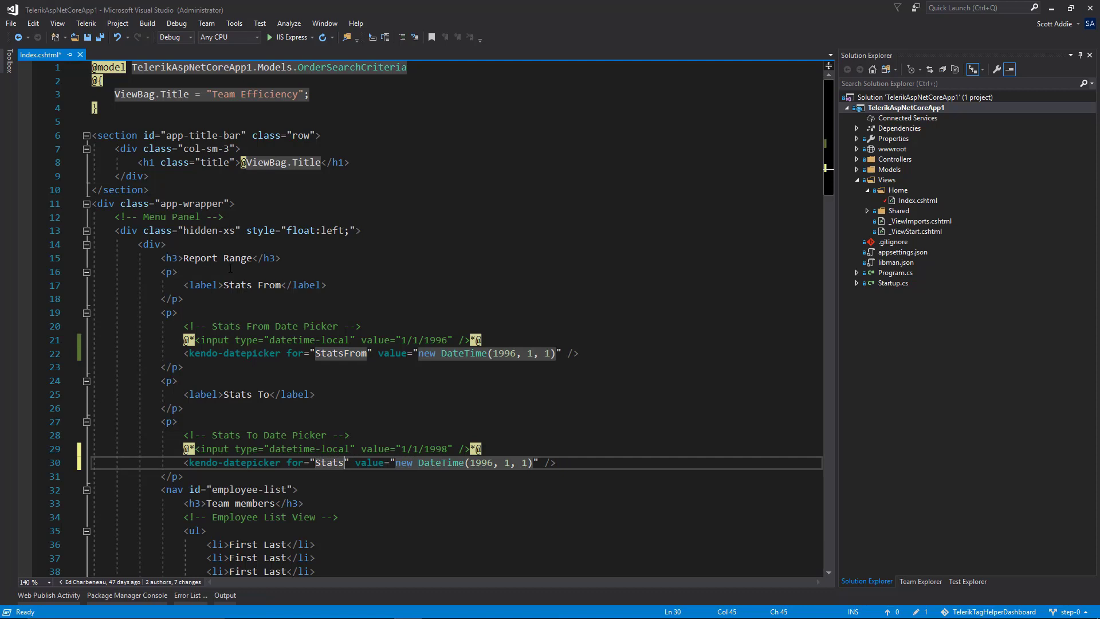
Change the copied datepicker to bind StatsTo with a 1998-1-1 starting date
text(To)
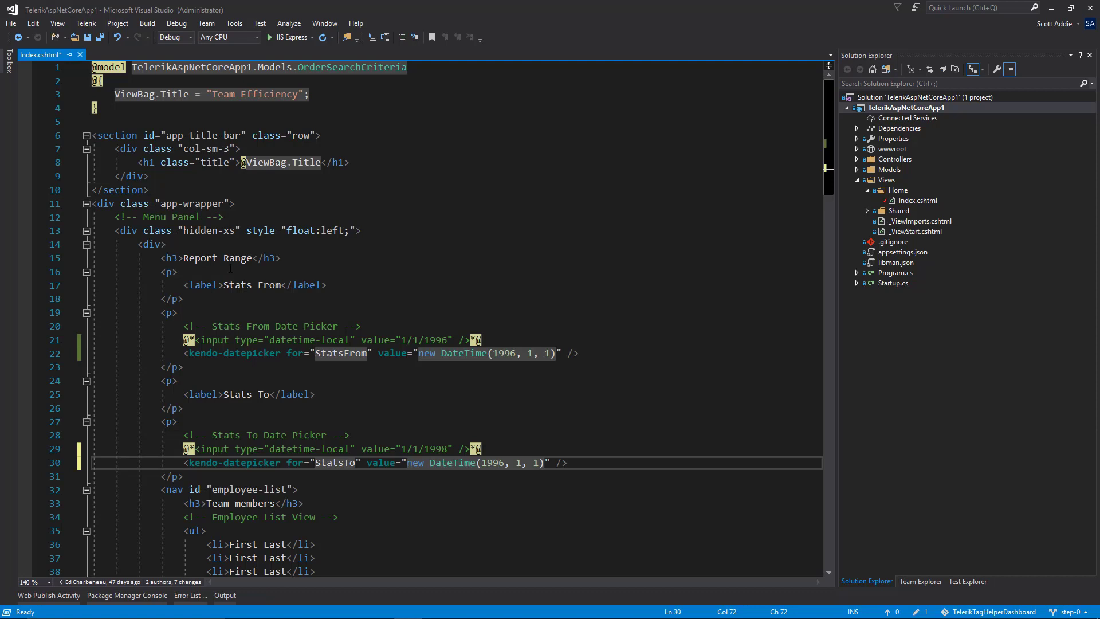
text(1998)
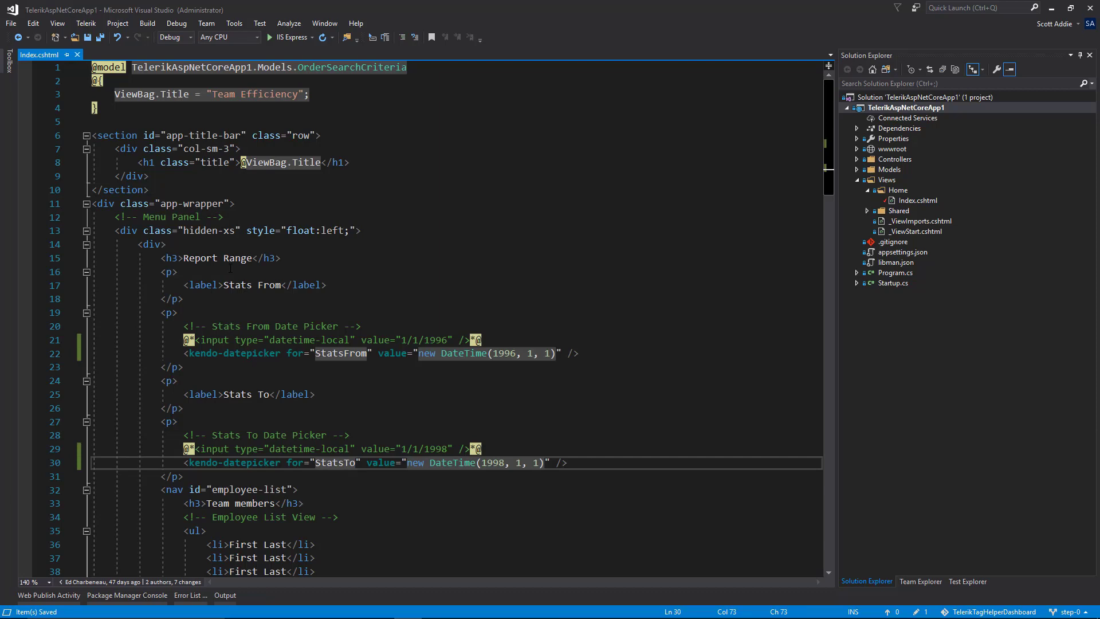
click(504, 462)
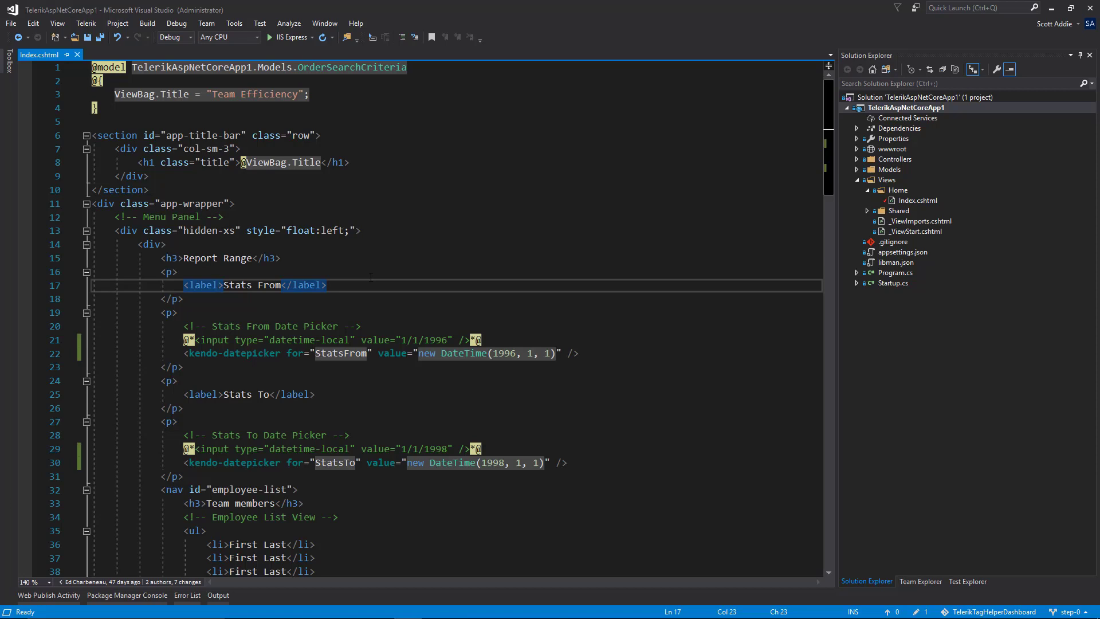
Add asp-for="StatsFrom" to the Stats From label and asp-for="StatsTo" to Stats To
text(" ")
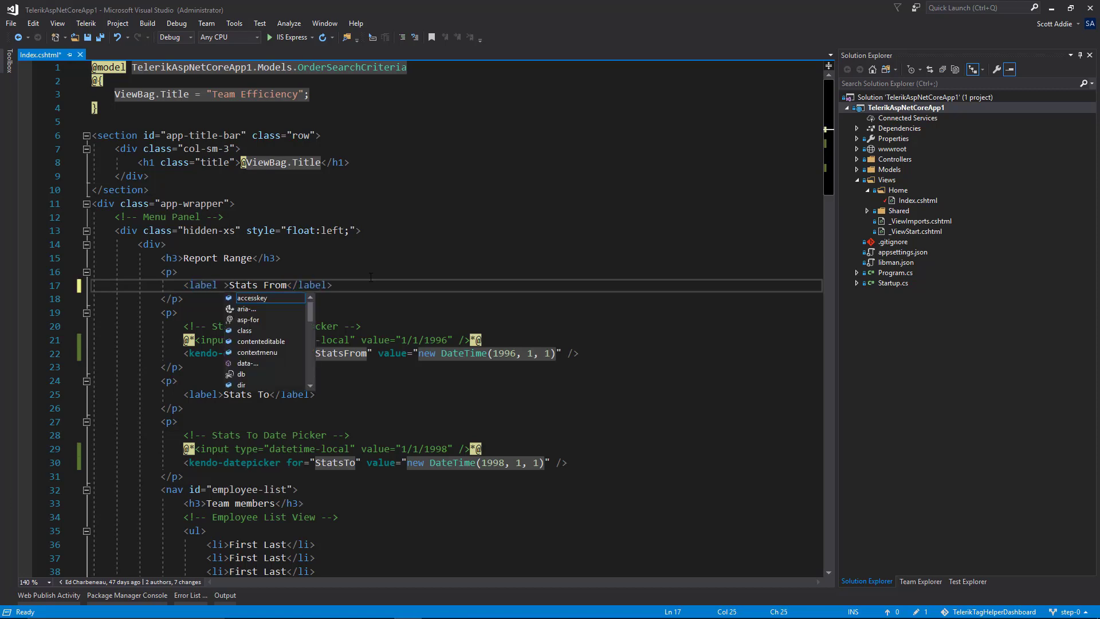
text(asp-for="StatsFrom)
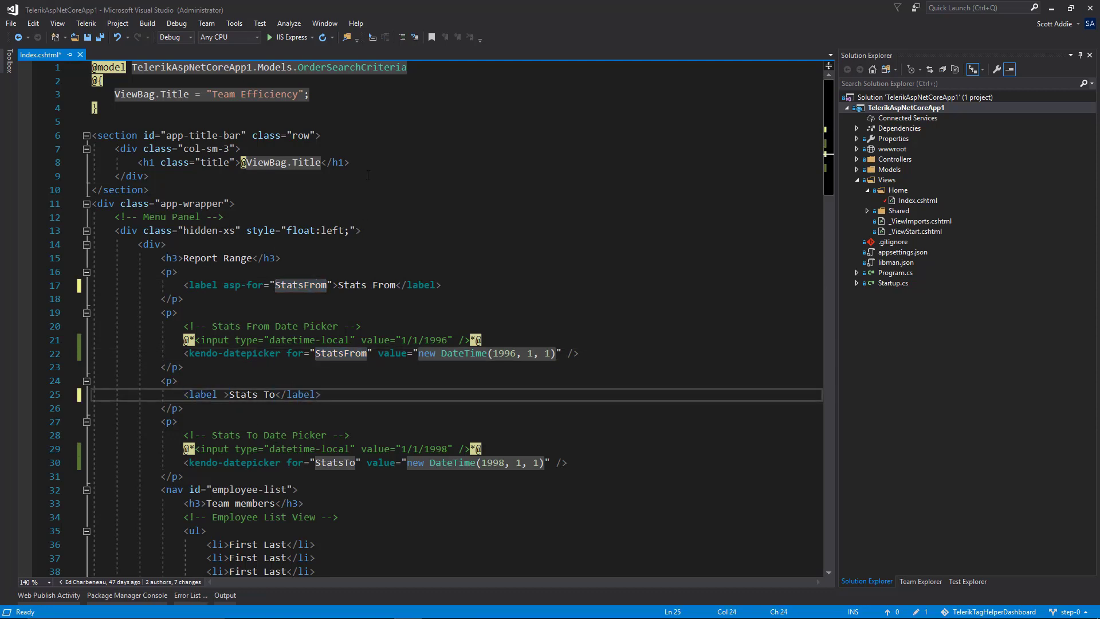
text(asp-for="S")
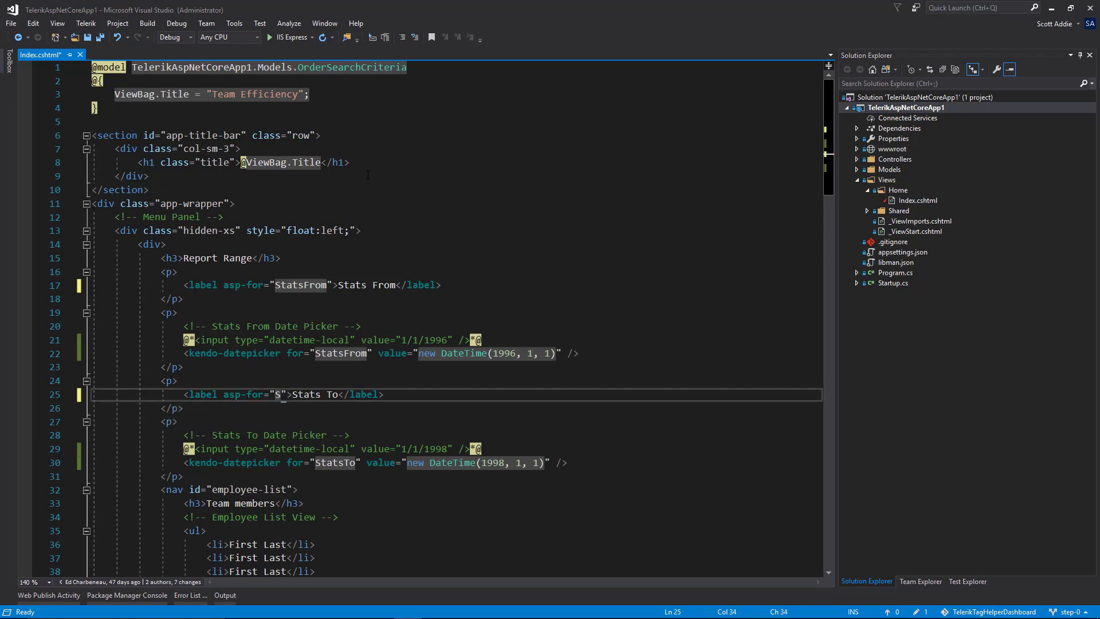
text(tatsTo)
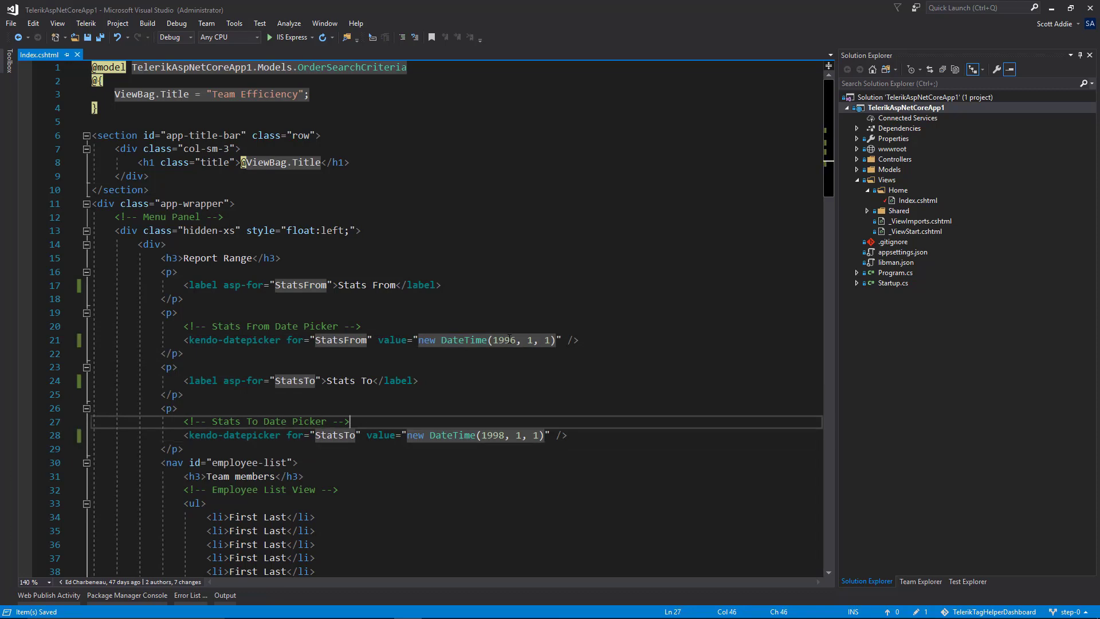
mouse_move(291, 38)
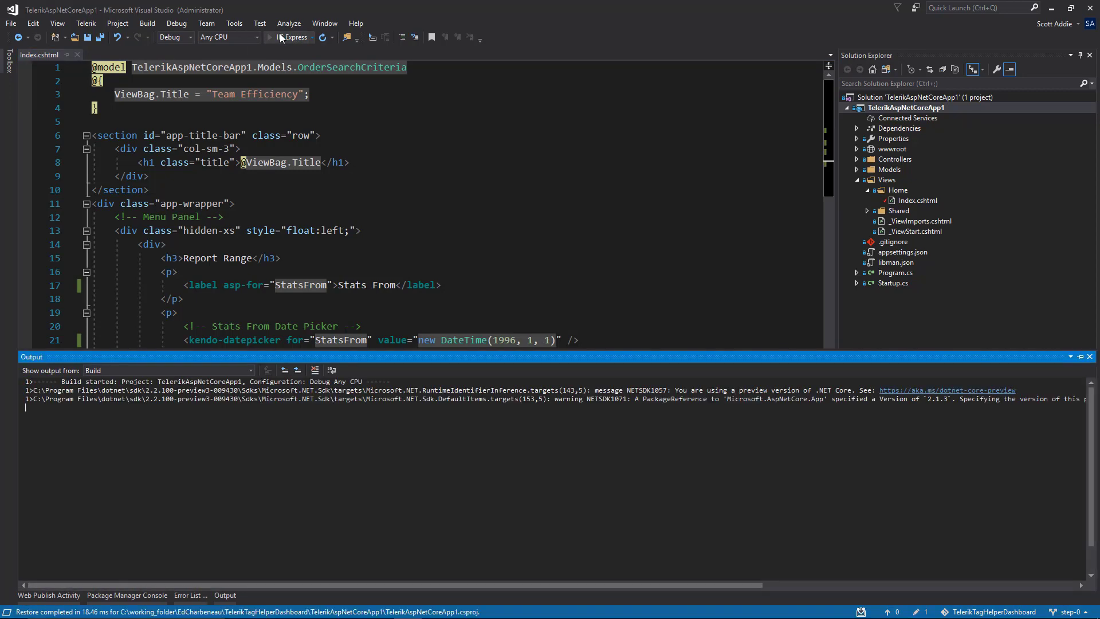
Run the web app on IIS Express to show date pickers at 1/1/1996 and 1/1/1998
click(290, 37)
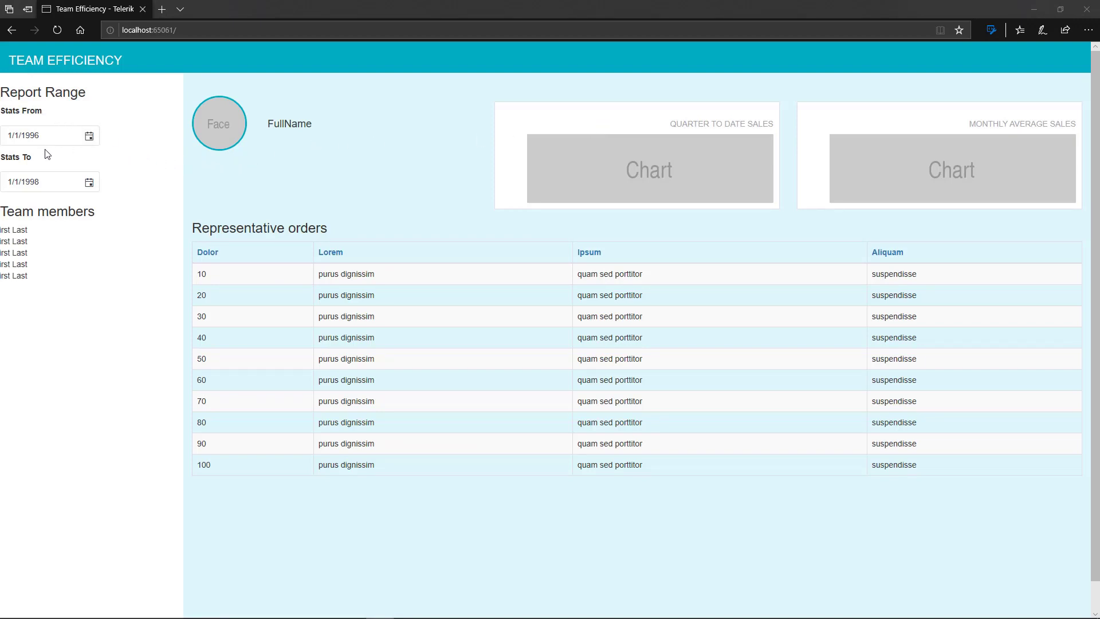
mouse_move(48, 153)
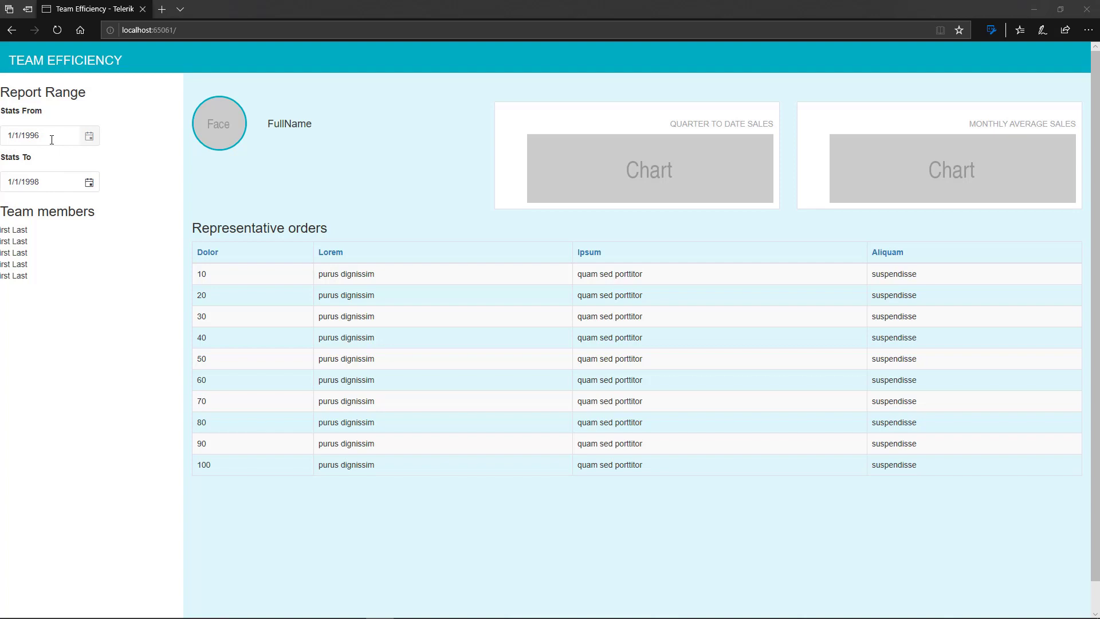
mouse_move(1072, 32)
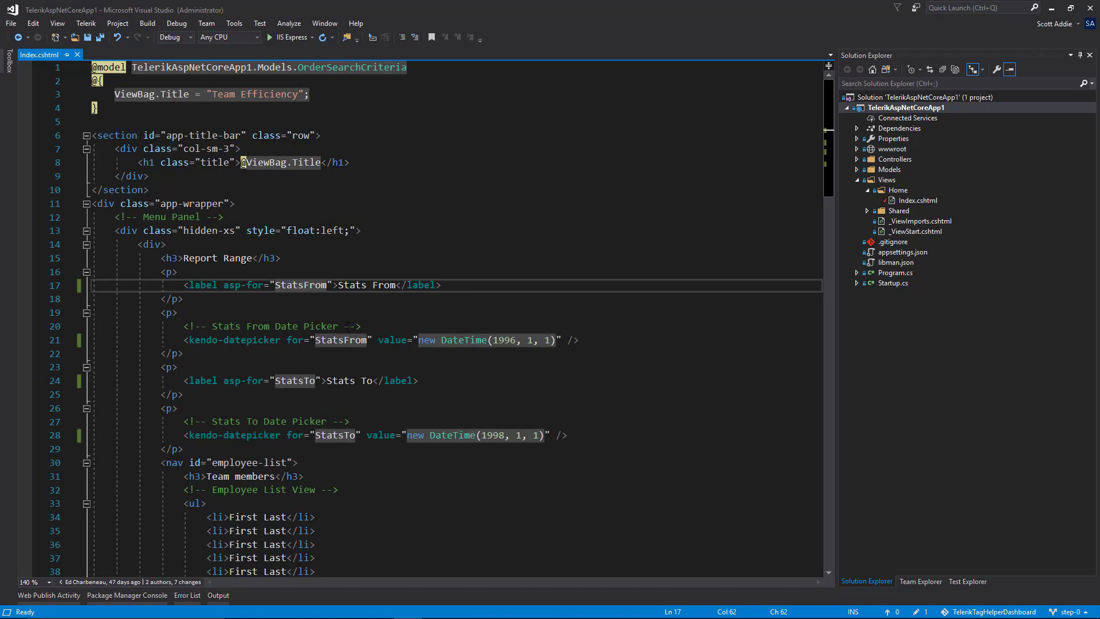
mouse_move(340, 340)
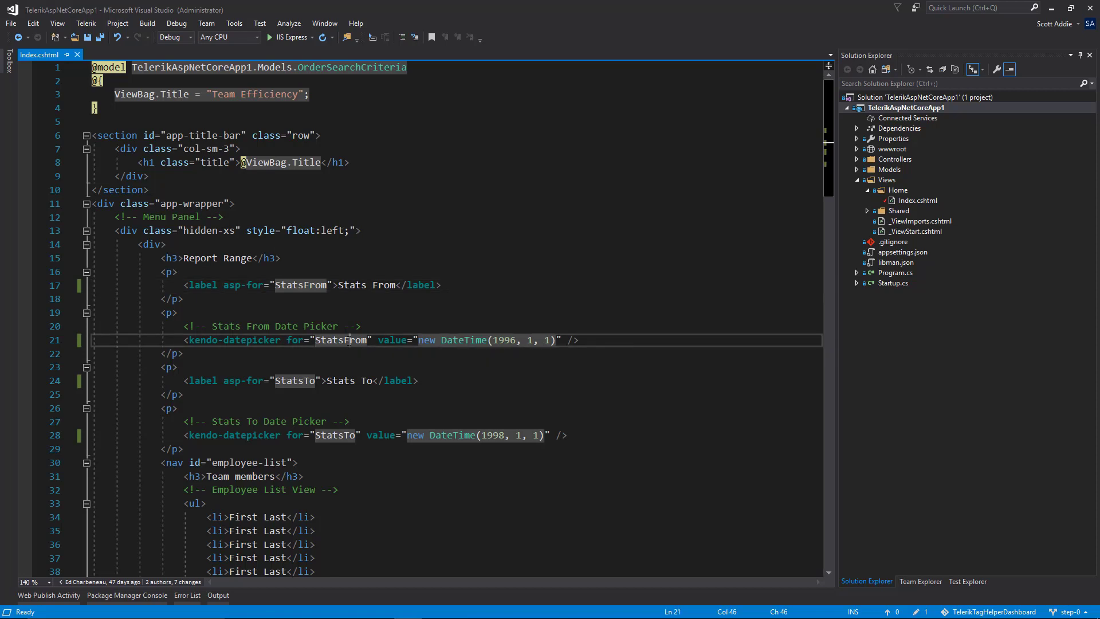
Go to StatsFrom's definition, the DateTime property in OrderSearchCriteria.cs
right_click(340, 340)
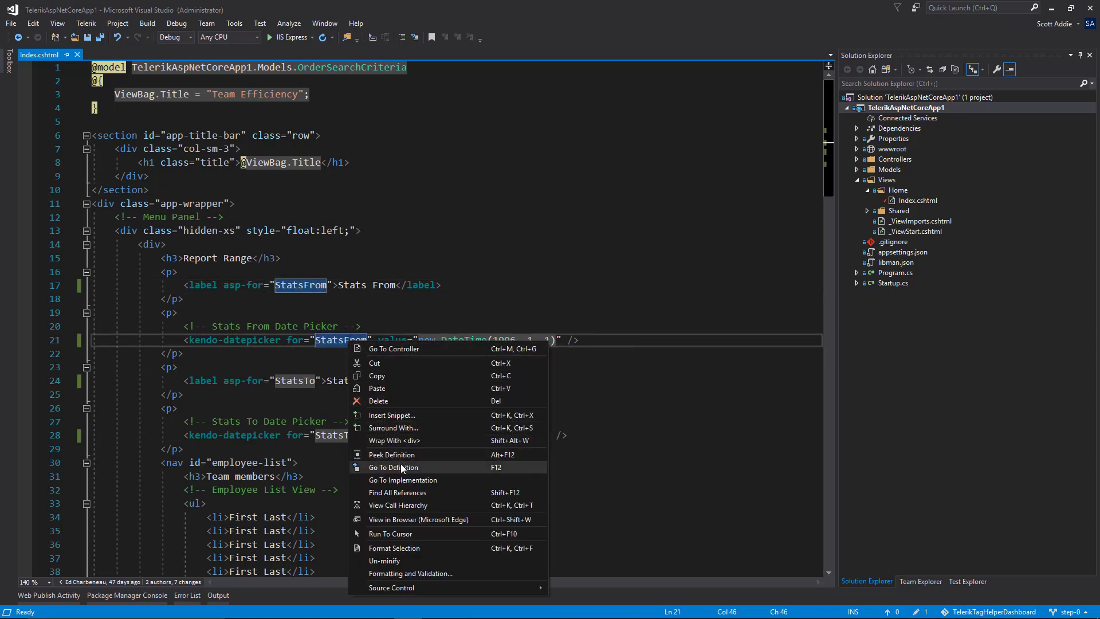
click(393, 468)
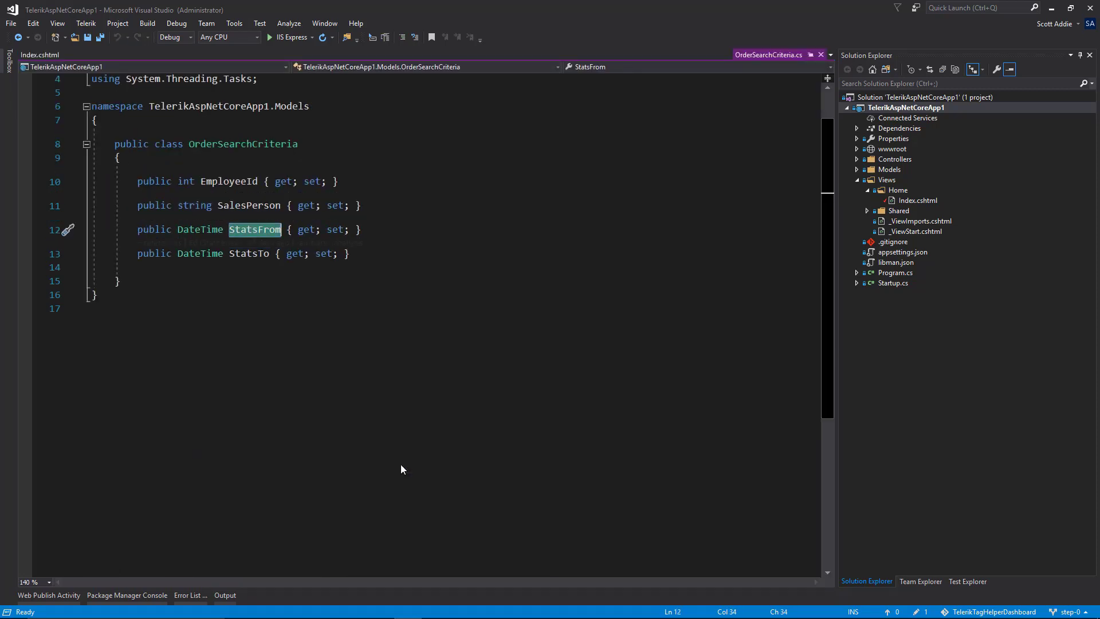